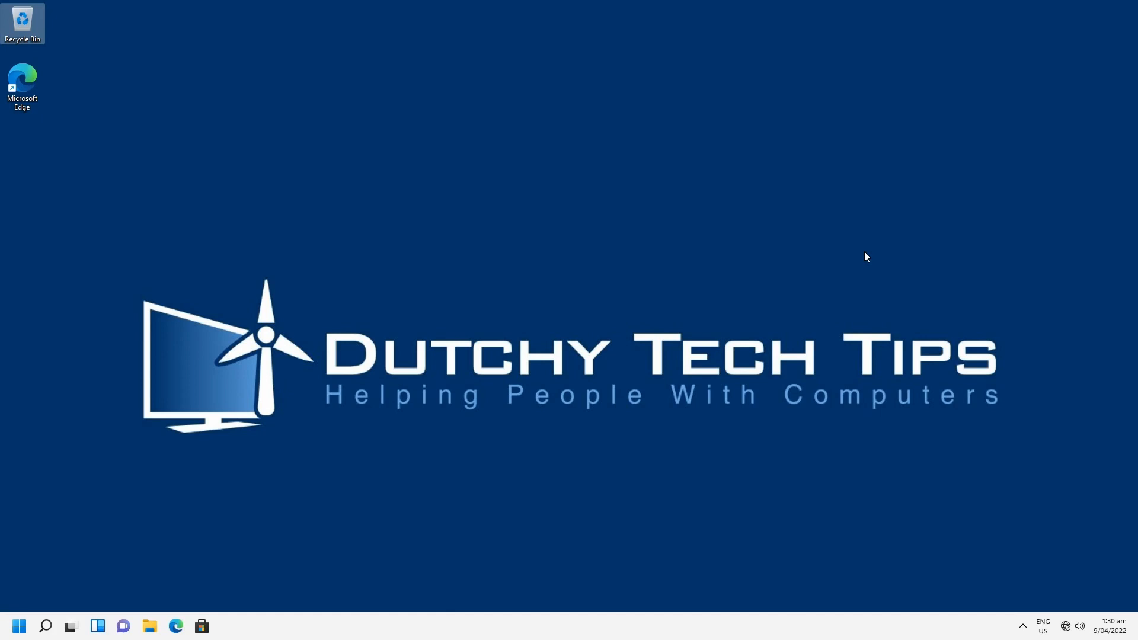
mouse_move(654, 394)
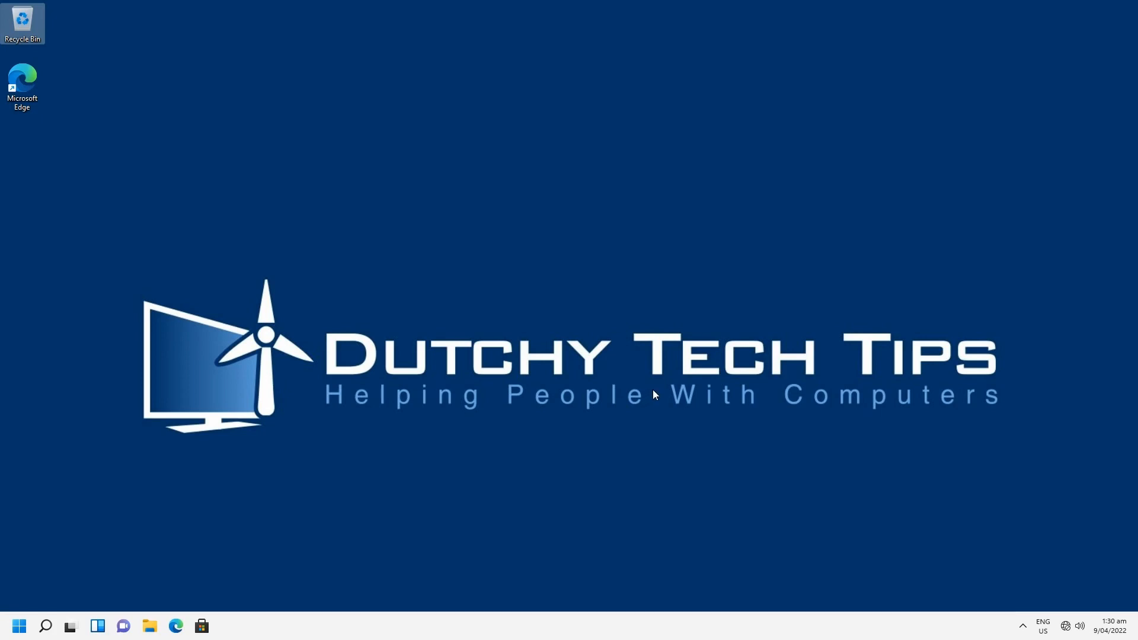
mouse_move(459, 456)
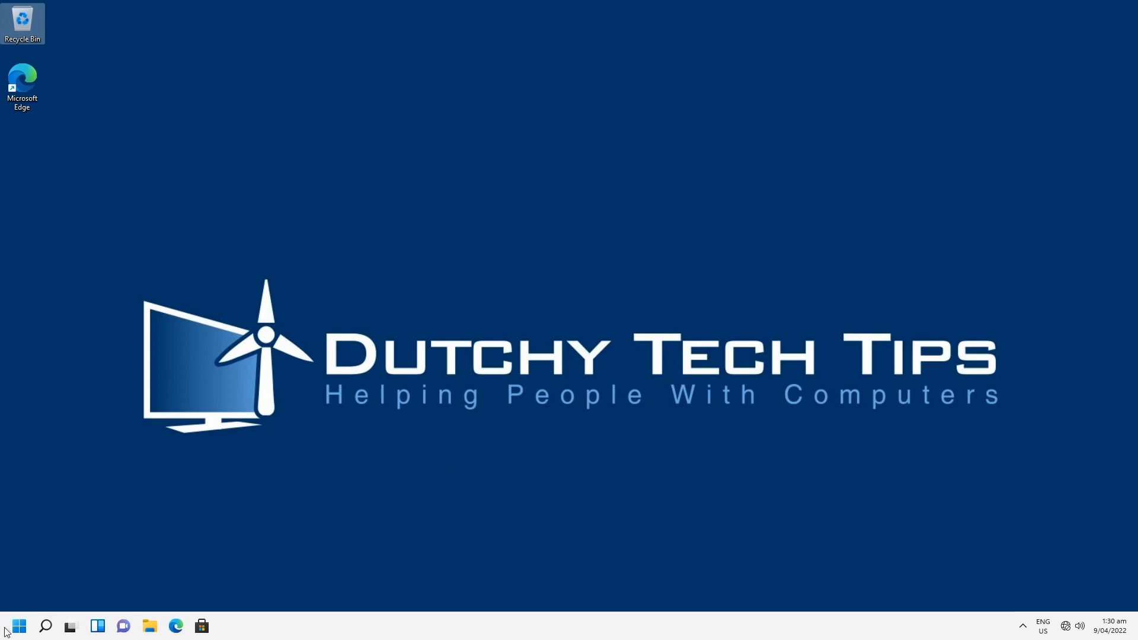
Go from Control Panel's Network and Sharing Center to Network Connections and select Ethernet.
click(18, 626)
text(control)
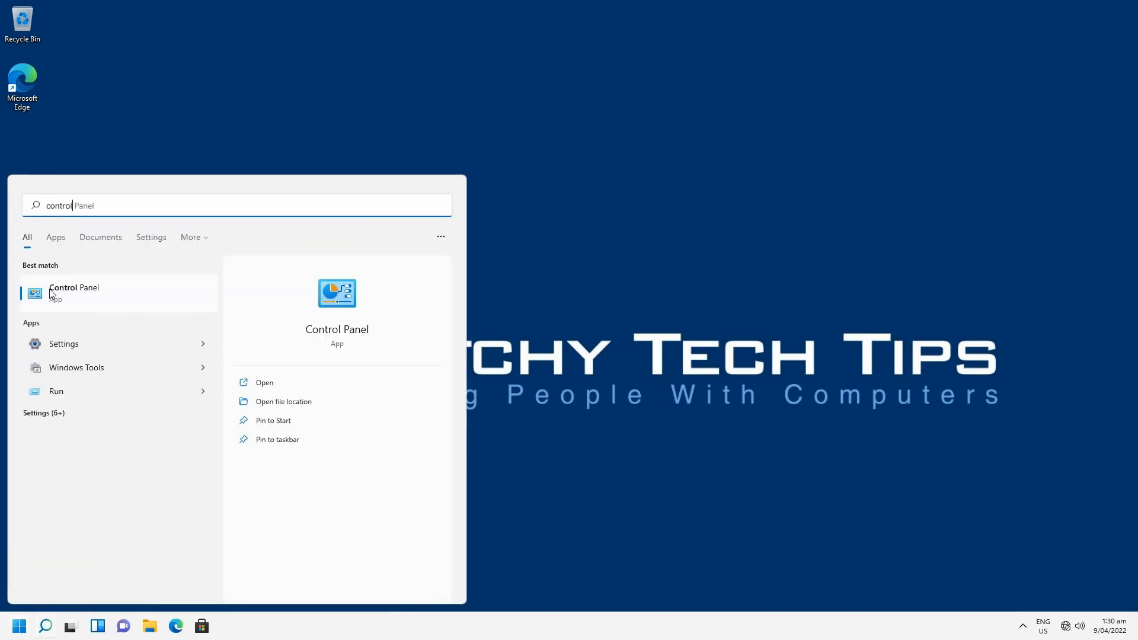
click(74, 292)
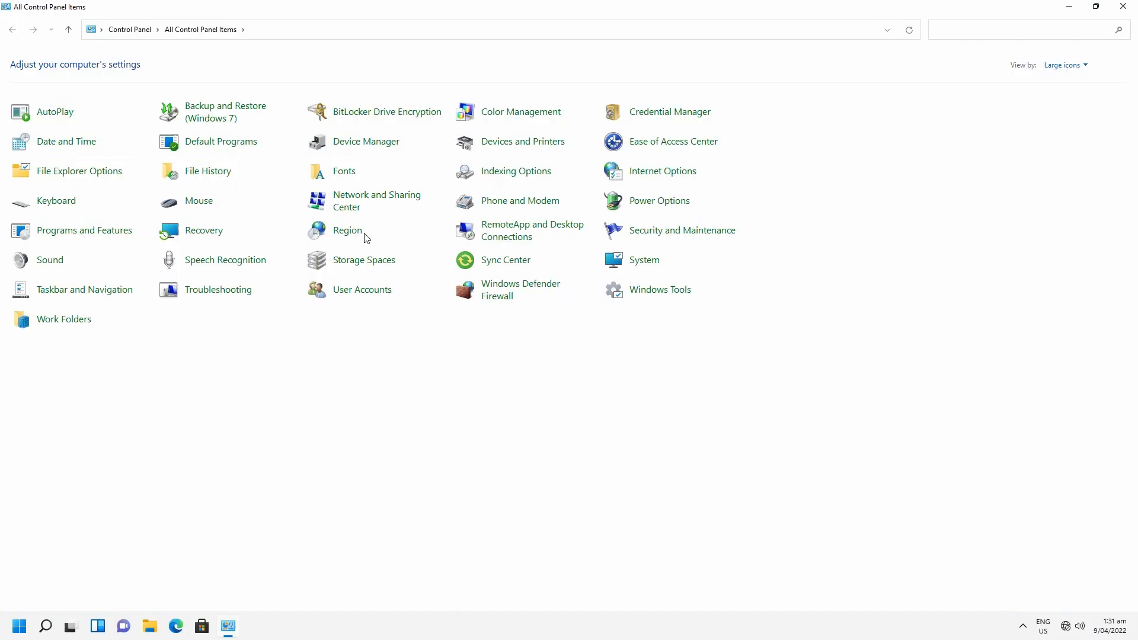
mouse_move(355, 205)
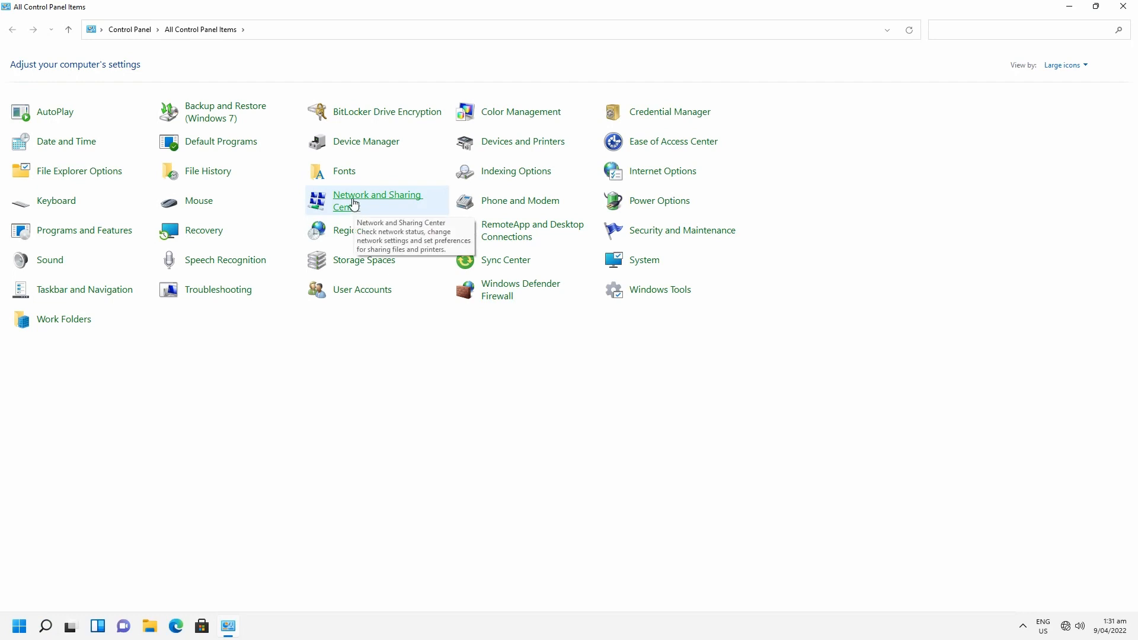
click(377, 200)
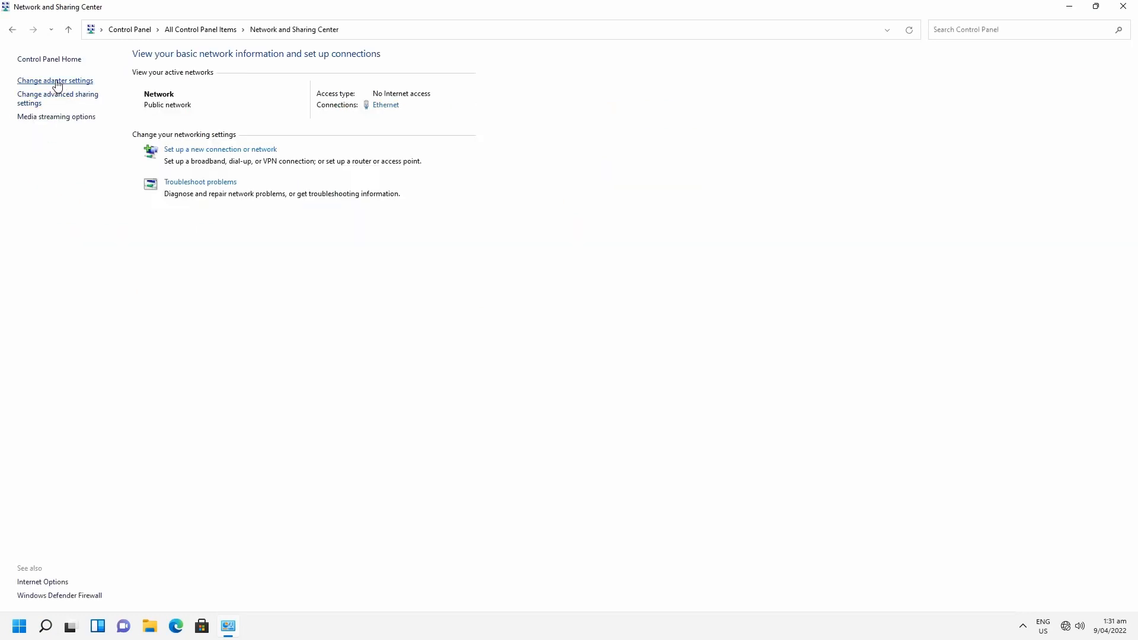
click(55, 80)
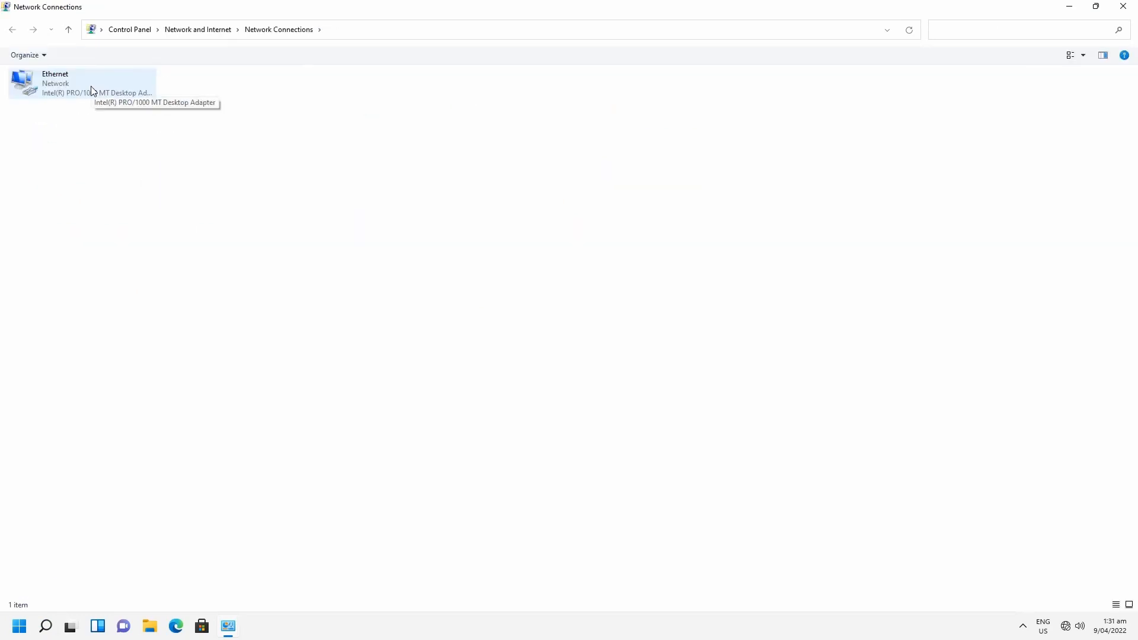
mouse_move(59, 93)
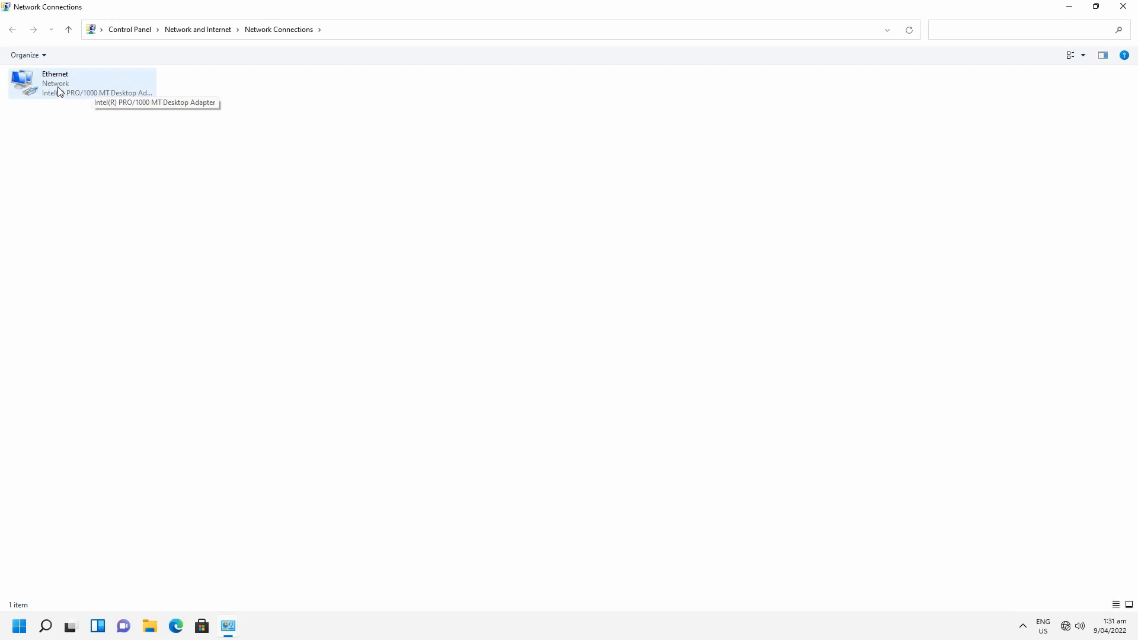
click(81, 83)
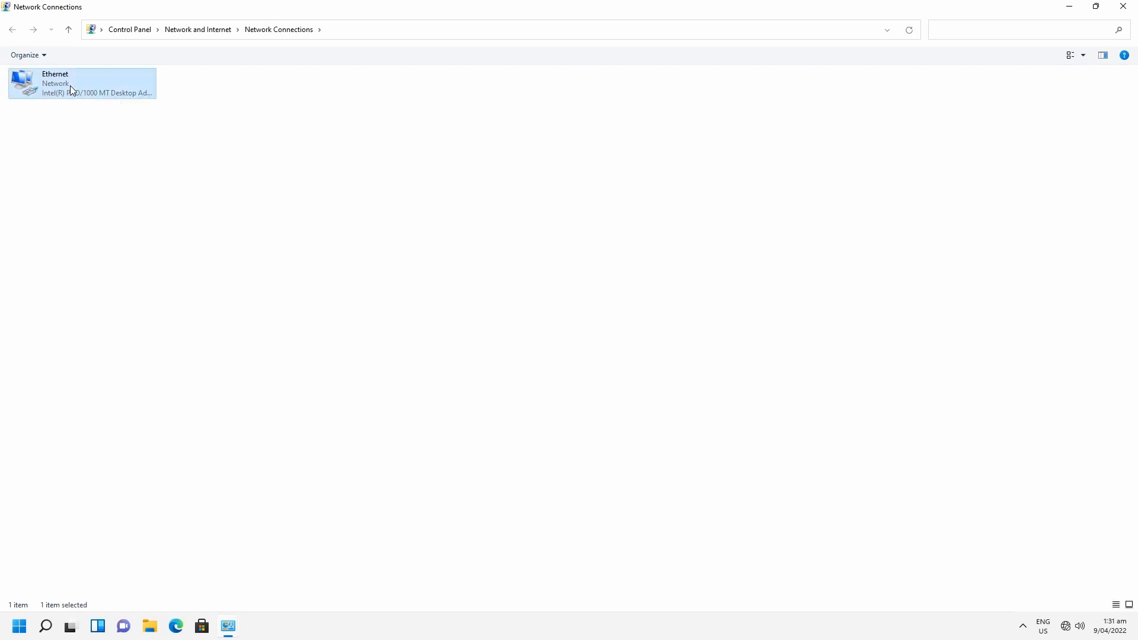
Open the Ethernet adapter's Properties and select Internet Protocol Version 4 (TCP/IPv4).
right_click(80, 84)
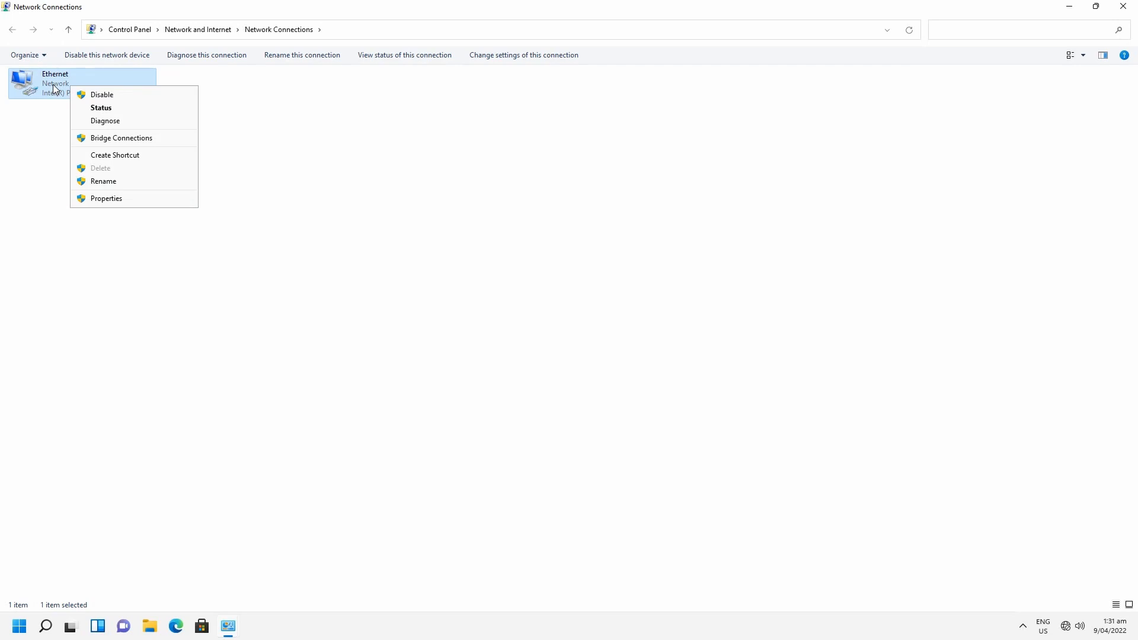
mouse_move(106, 198)
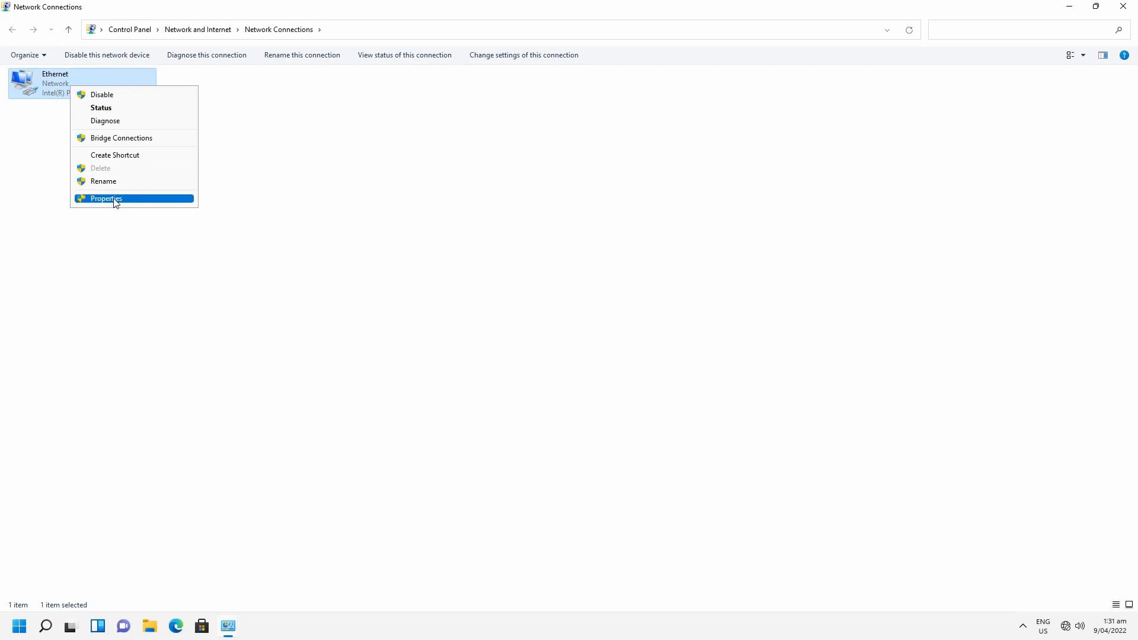
click(106, 198)
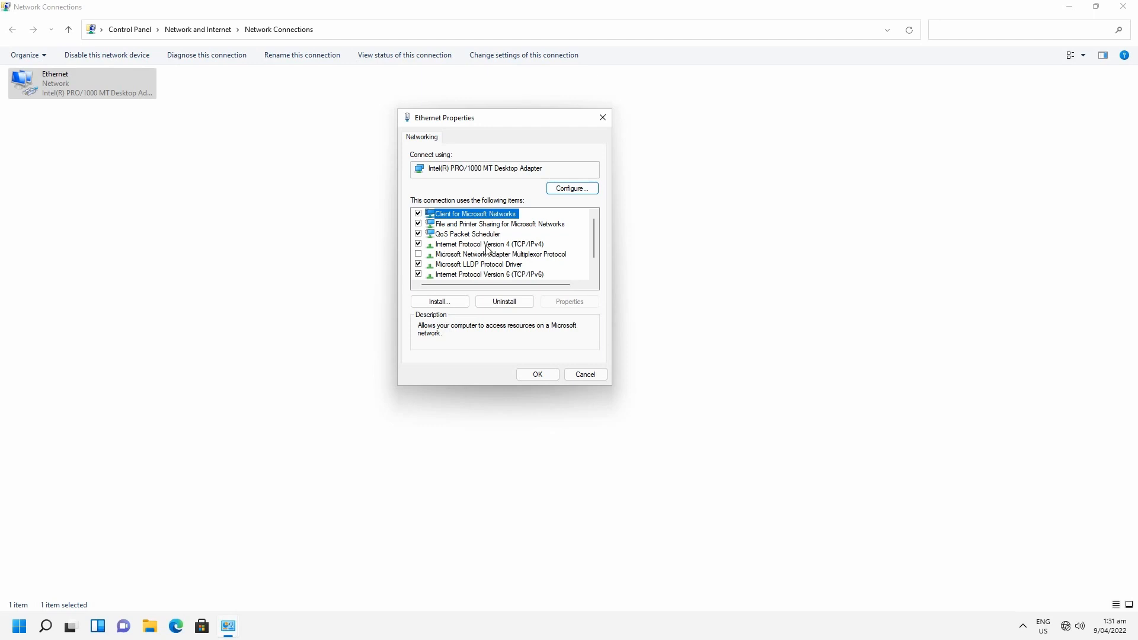
mouse_move(520, 250)
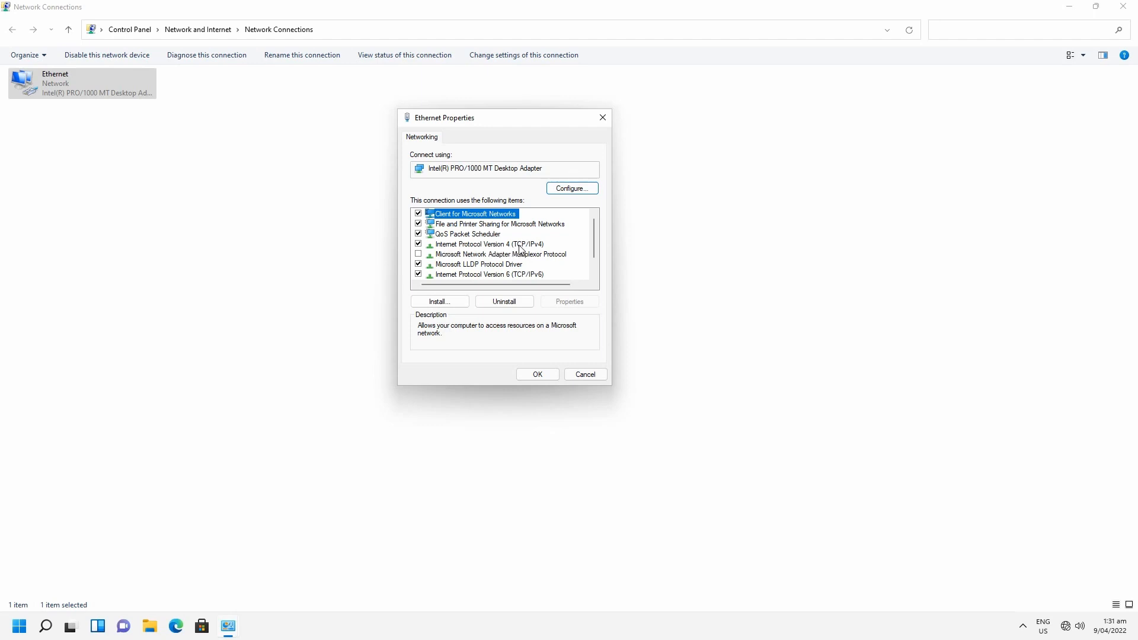
mouse_move(540, 250)
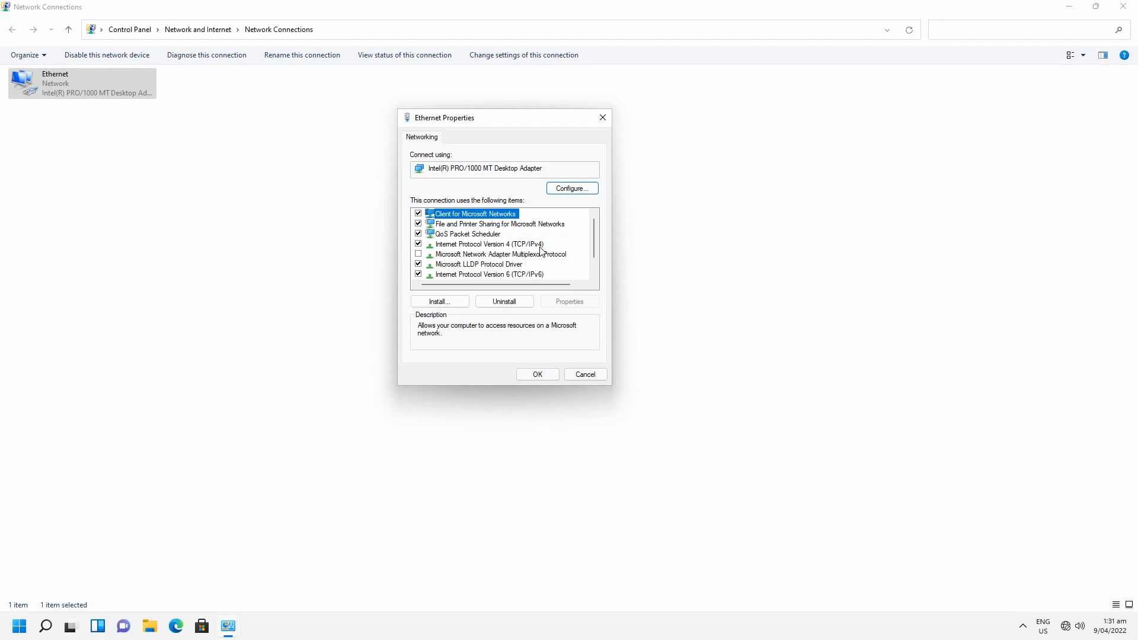
click(489, 244)
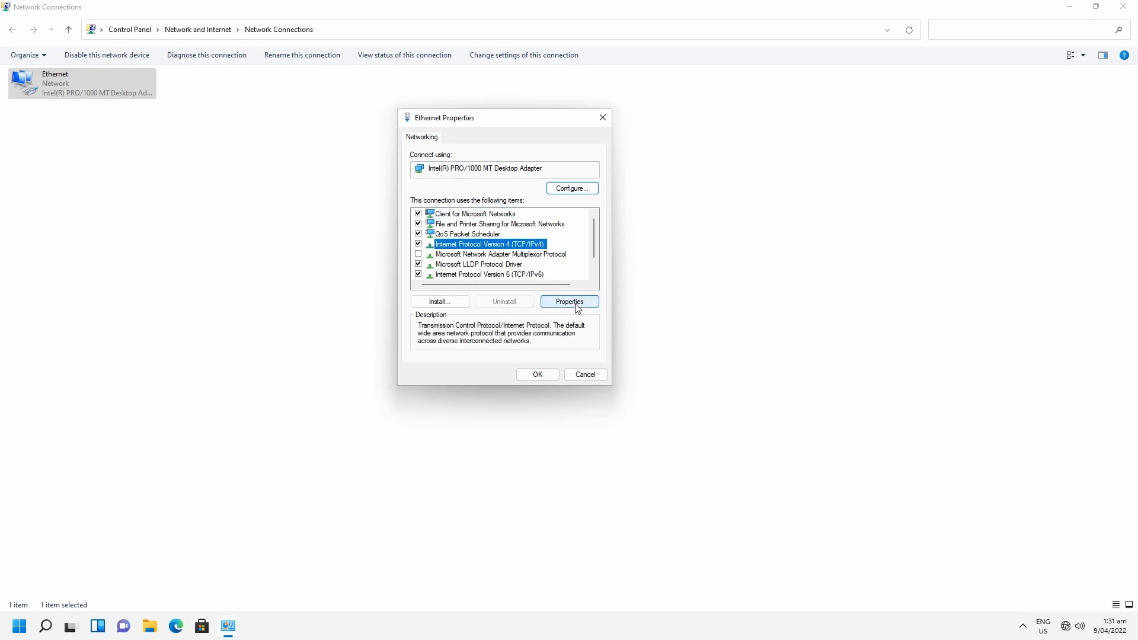
In TCP/IPv4 properties, enter static IP 192.168.1.20, mask 255.255.255.0 and gateway 192.168.1.1.
click(570, 301)
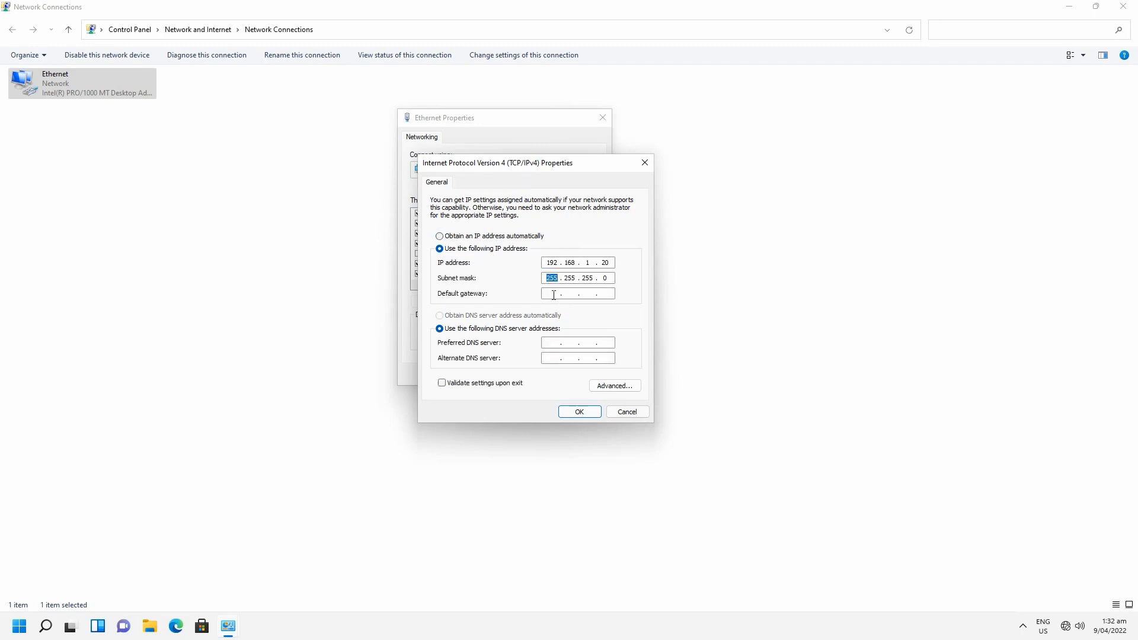
text(192.168.1)
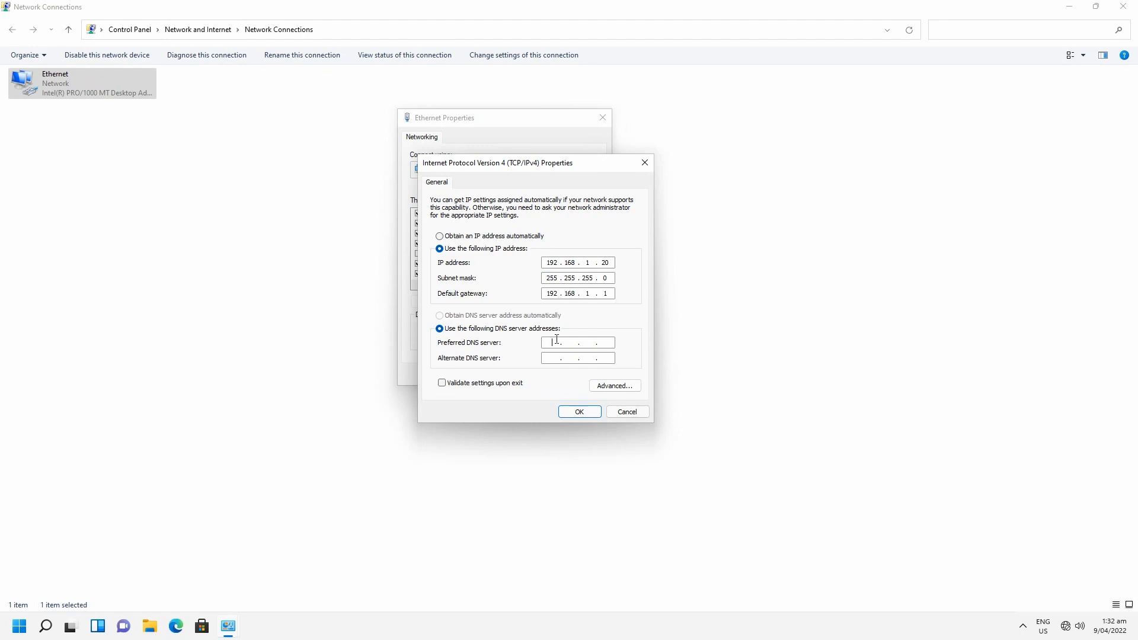
text(127.0)
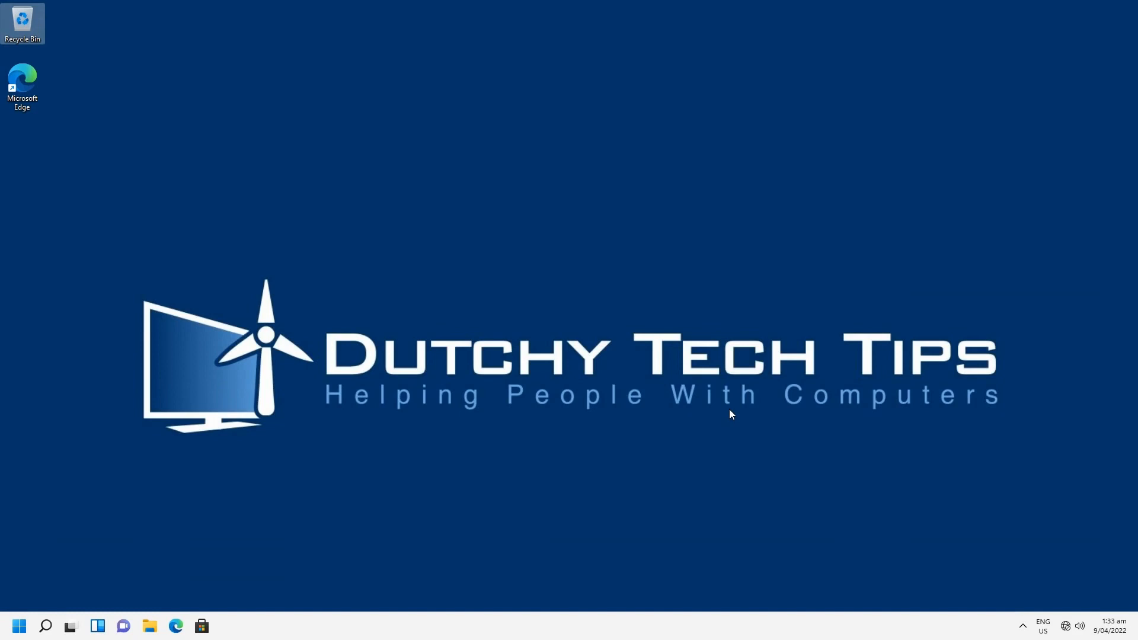
mouse_move(1061, 633)
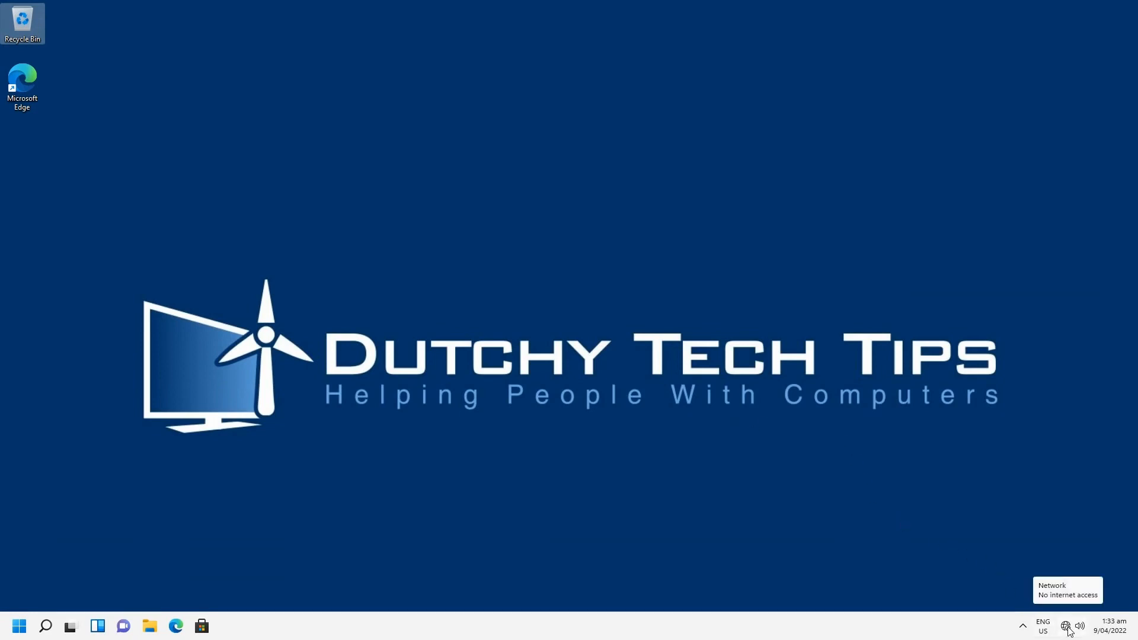
mouse_move(1067, 626)
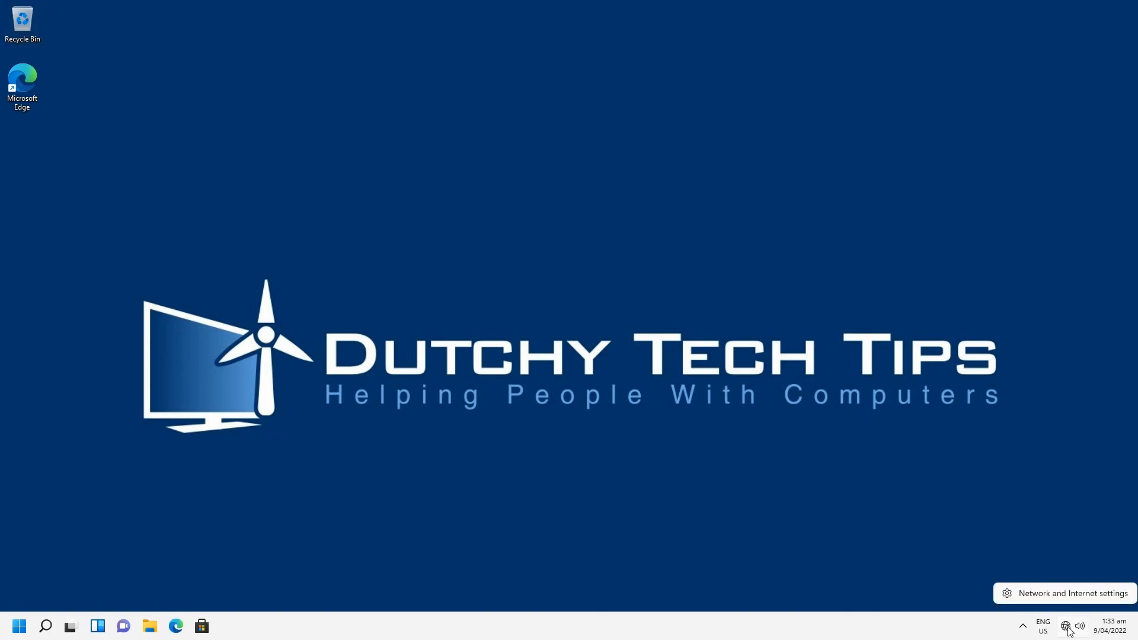
Open Network & internet settings from the taskbar network icon.
click(1070, 593)
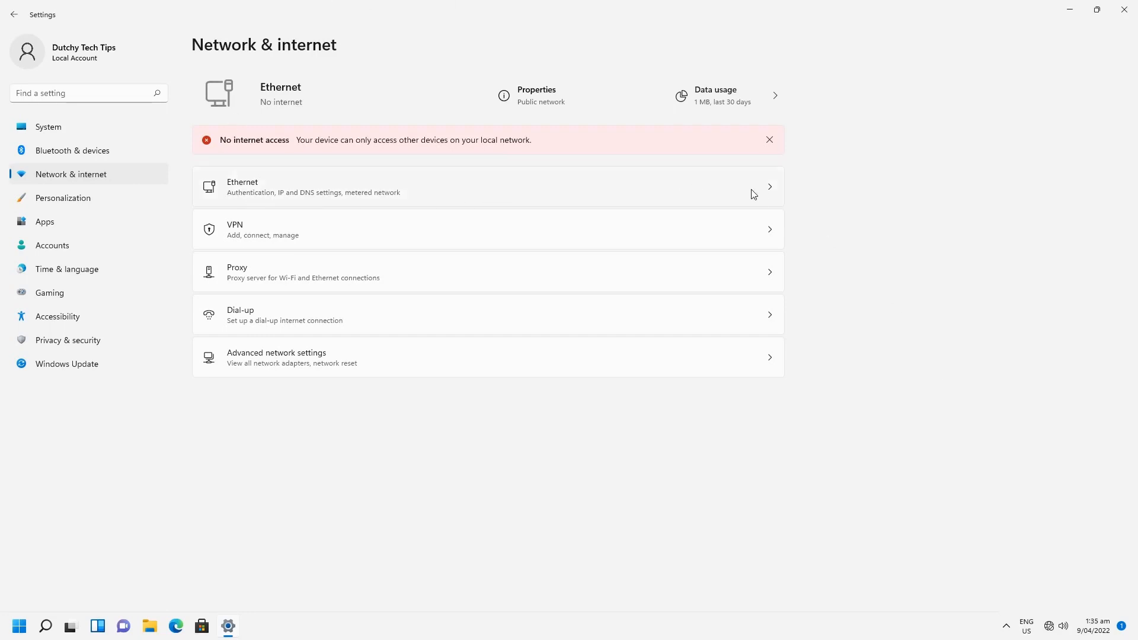
Open the Ethernet details page and its Edit IP settings dialog.
click(486, 187)
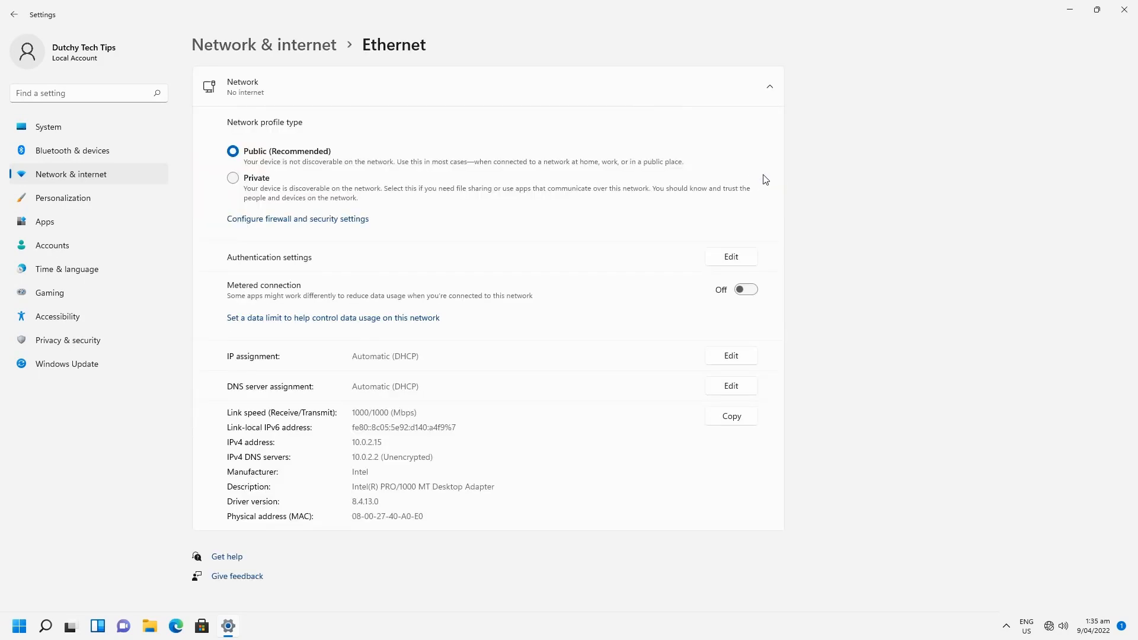
mouse_move(417, 55)
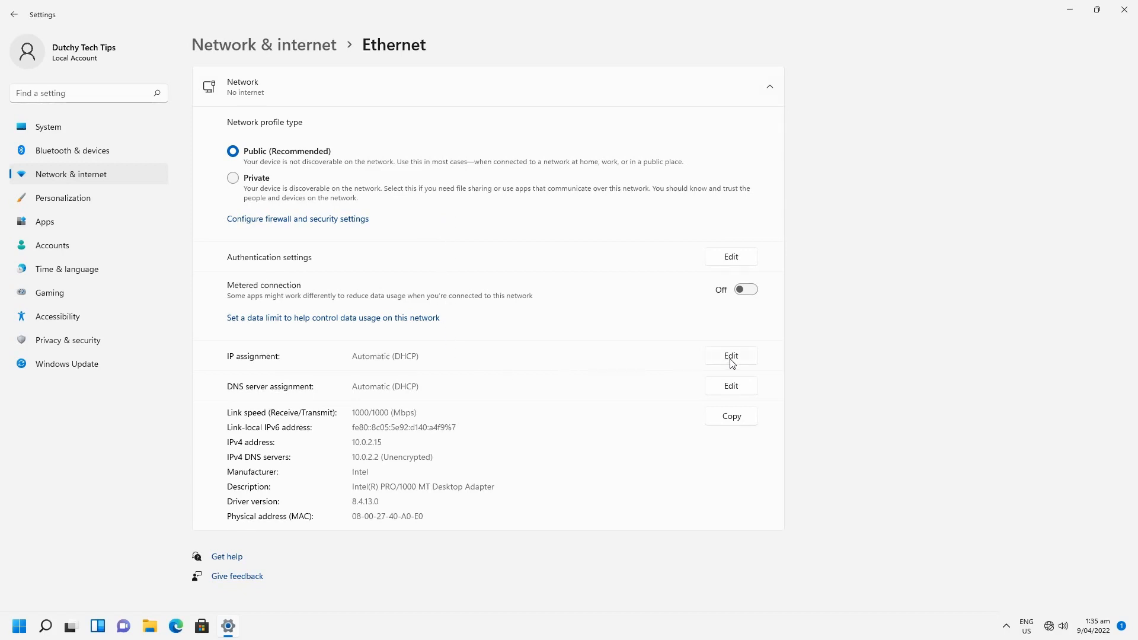
click(730, 356)
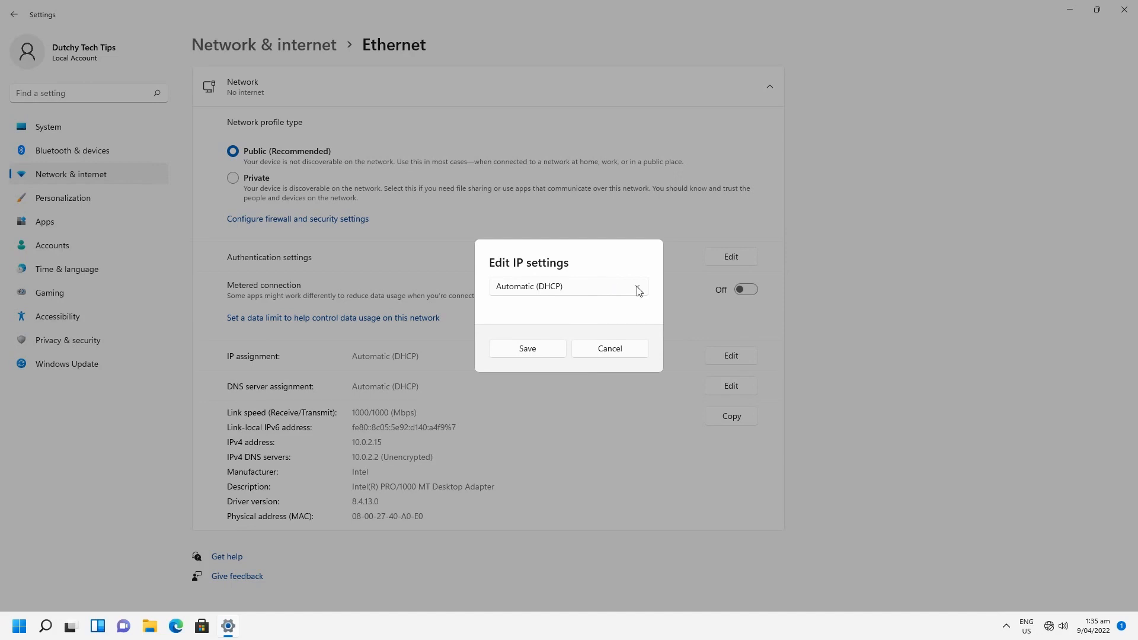
Set manual IPv4: 192.168.1.52, mask 255.255.255.0, gateway 192.168.1.2, DNS 127.0.0.1.
click(569, 286)
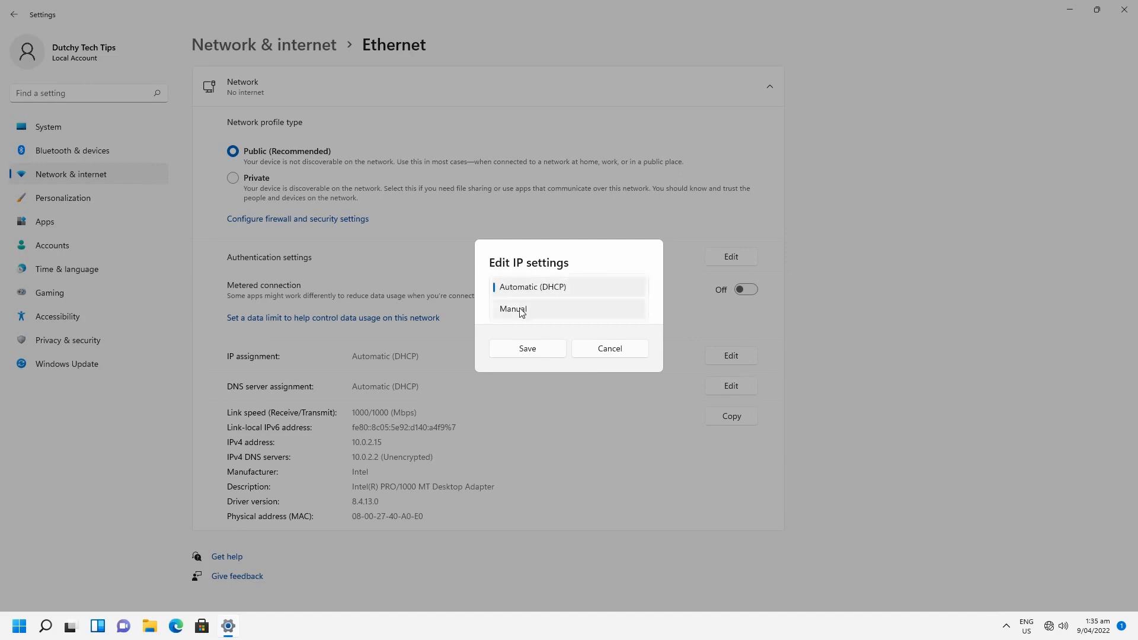
click(512, 308)
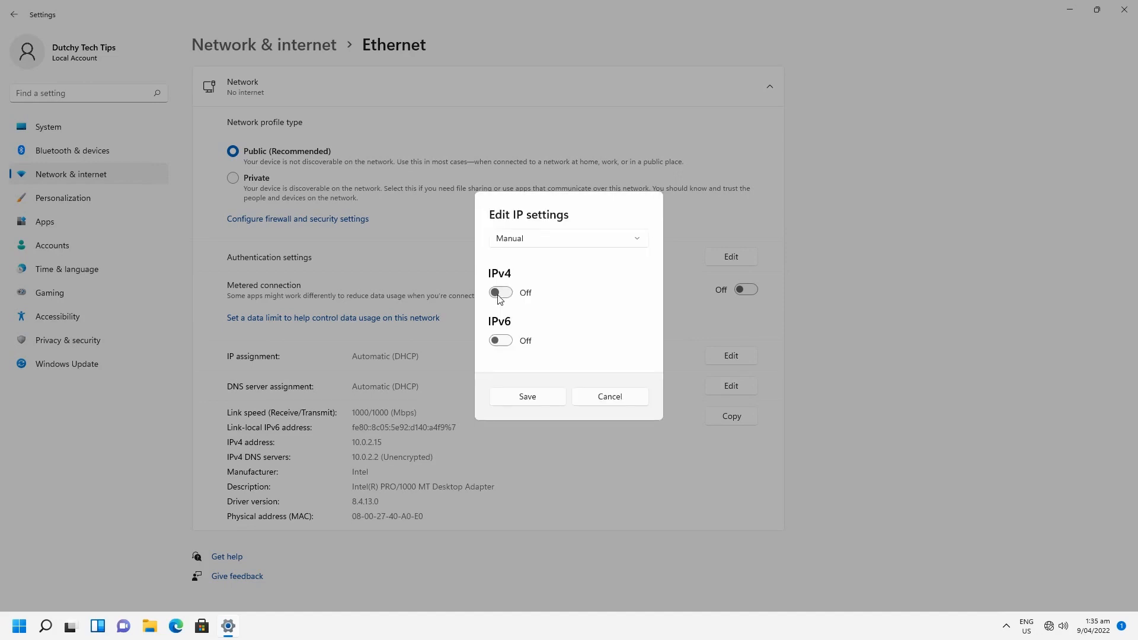
click(499, 292)
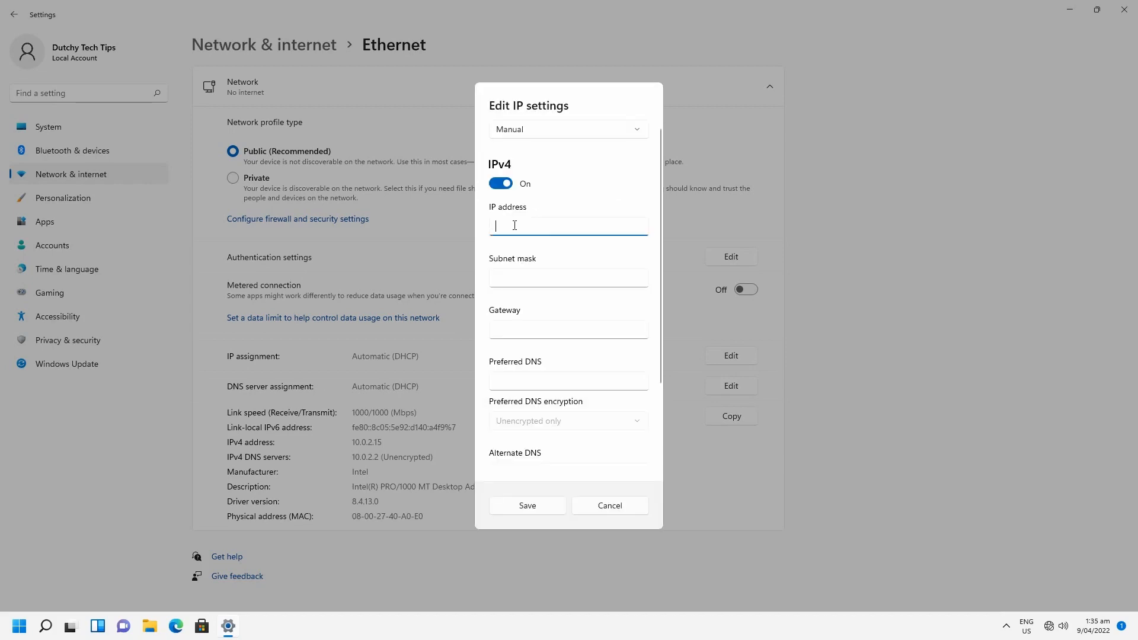
text(192.168.1.52)
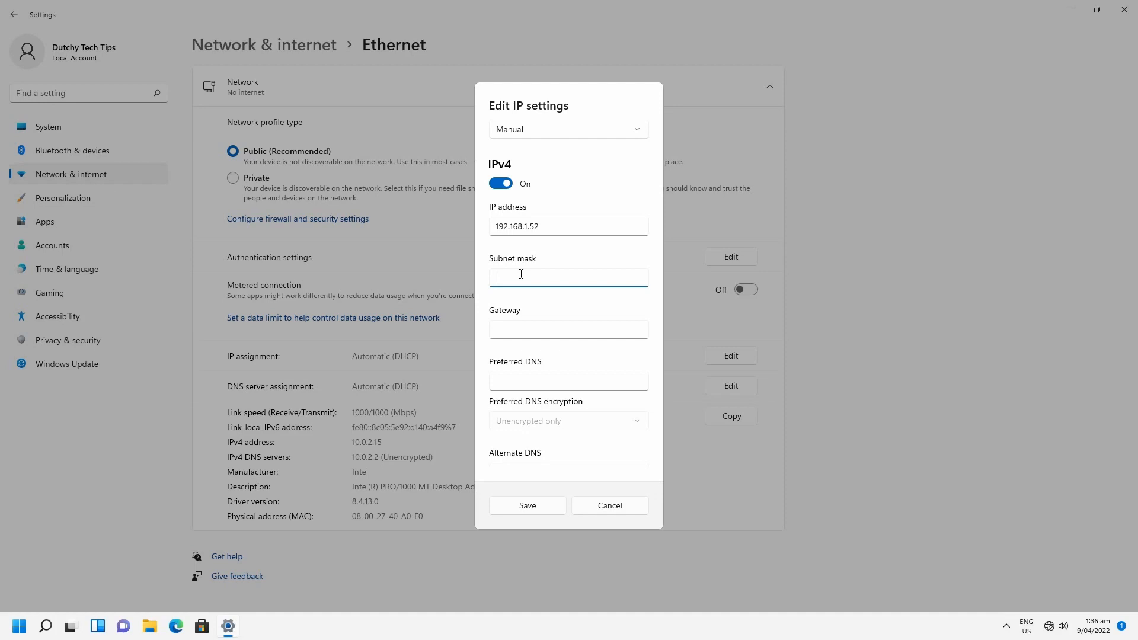
text(255.255.255.0)
click(569, 330)
text(192.168.1.2)
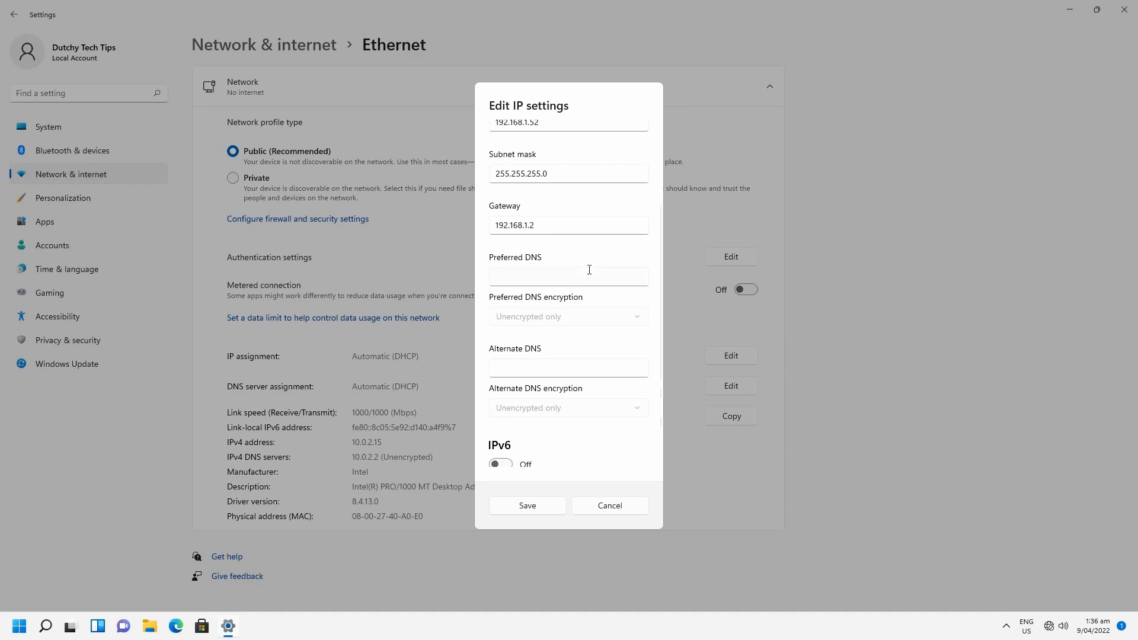
mouse_move(564, 275)
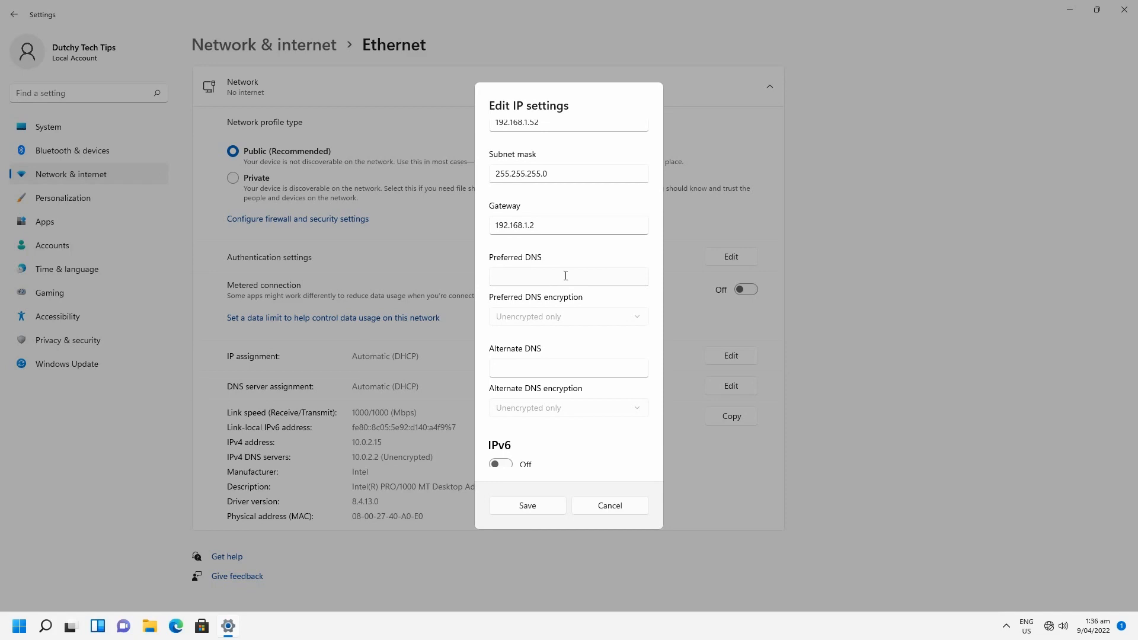
click(568, 275)
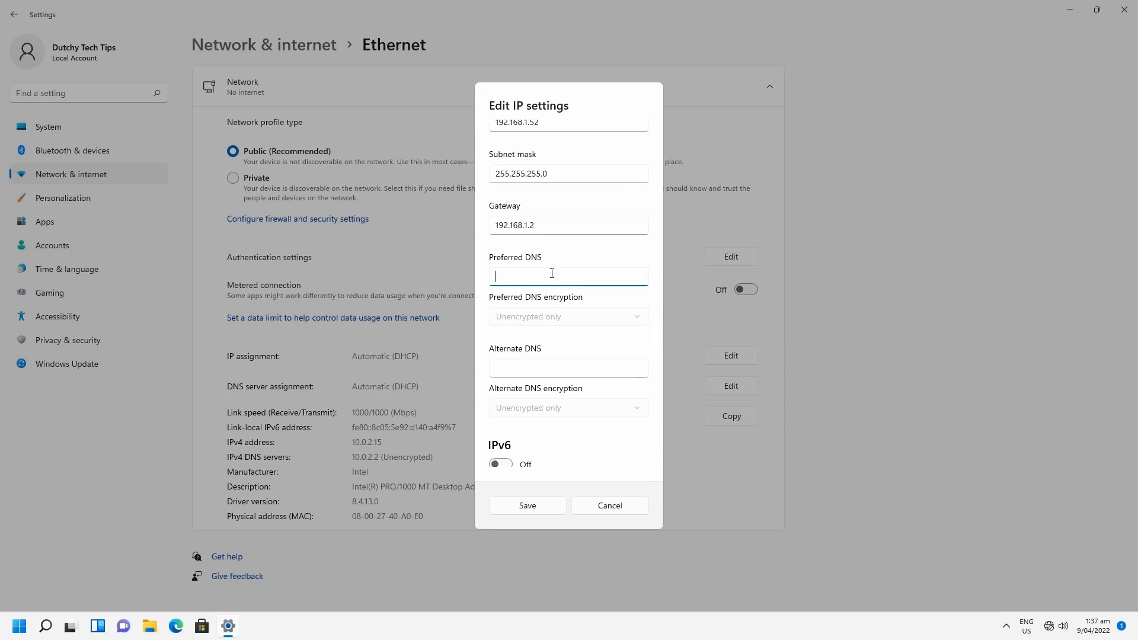
click(526, 505)
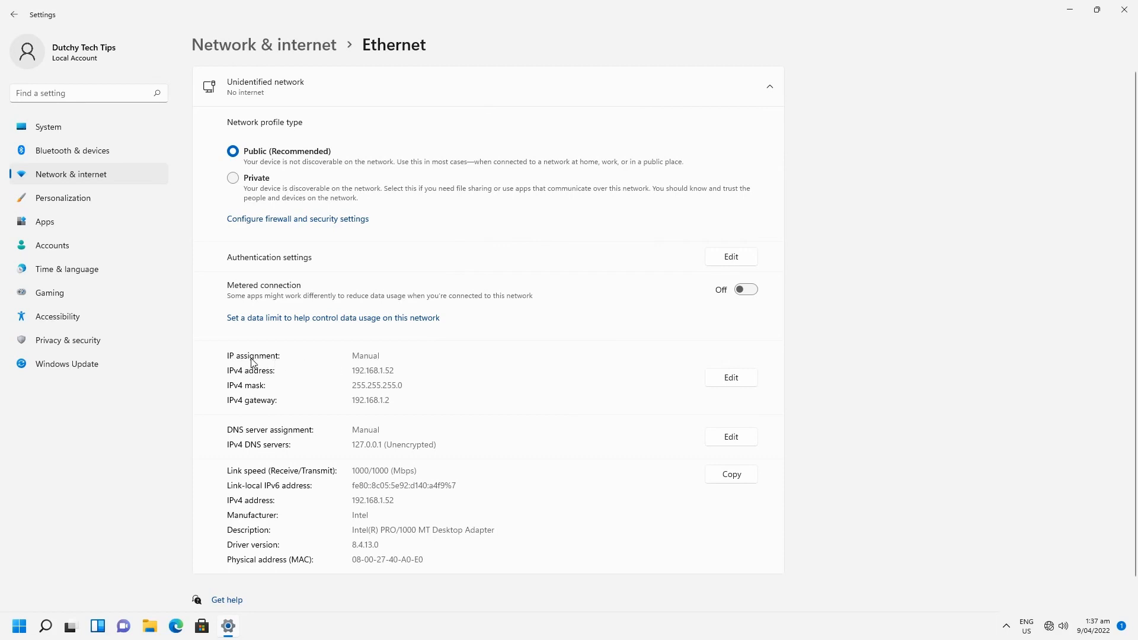
mouse_move(242, 378)
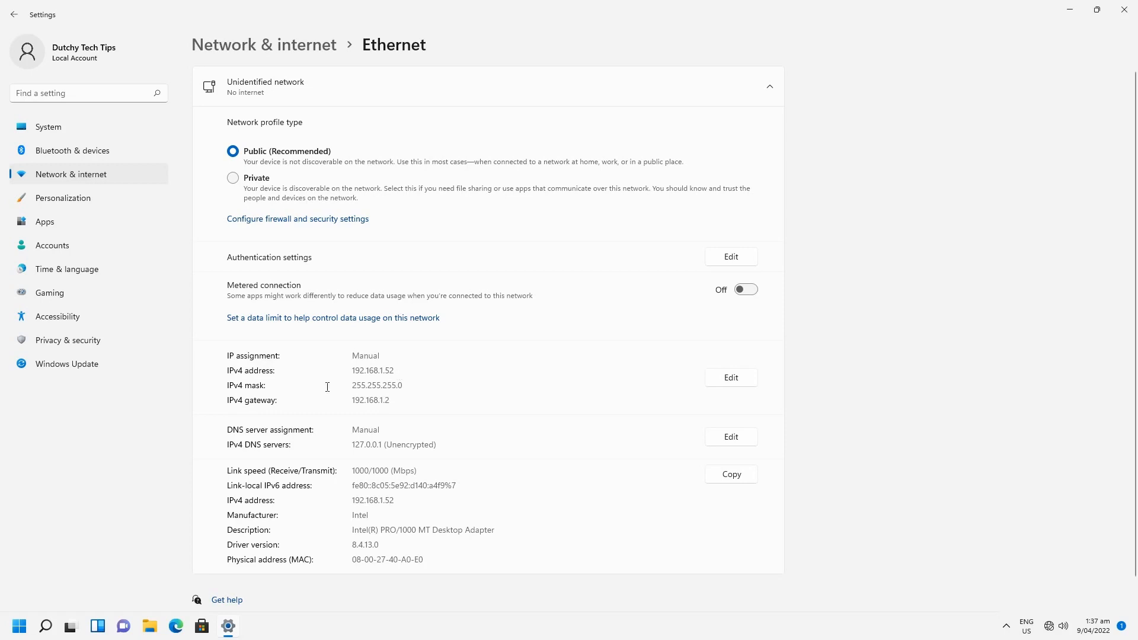
mouse_move(323, 409)
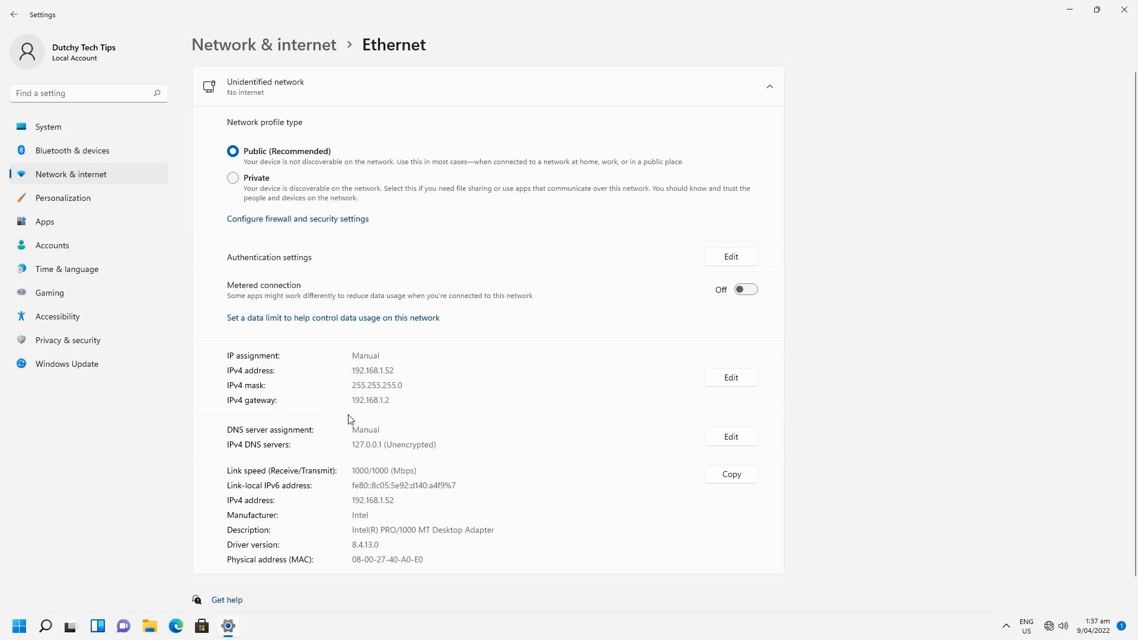
mouse_move(272, 438)
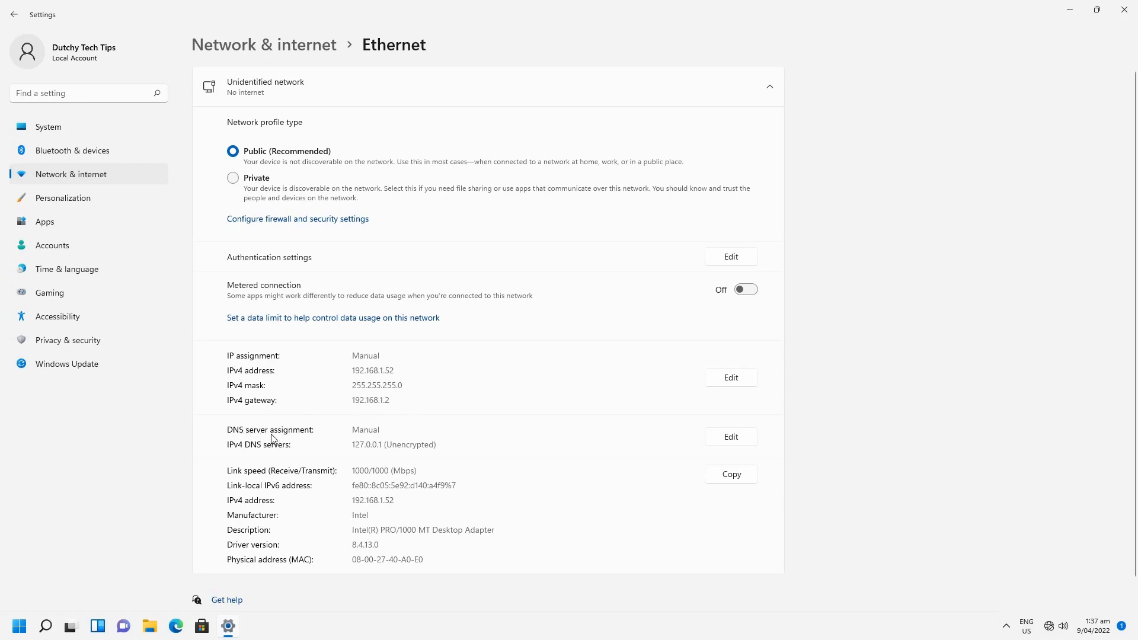
mouse_move(301, 455)
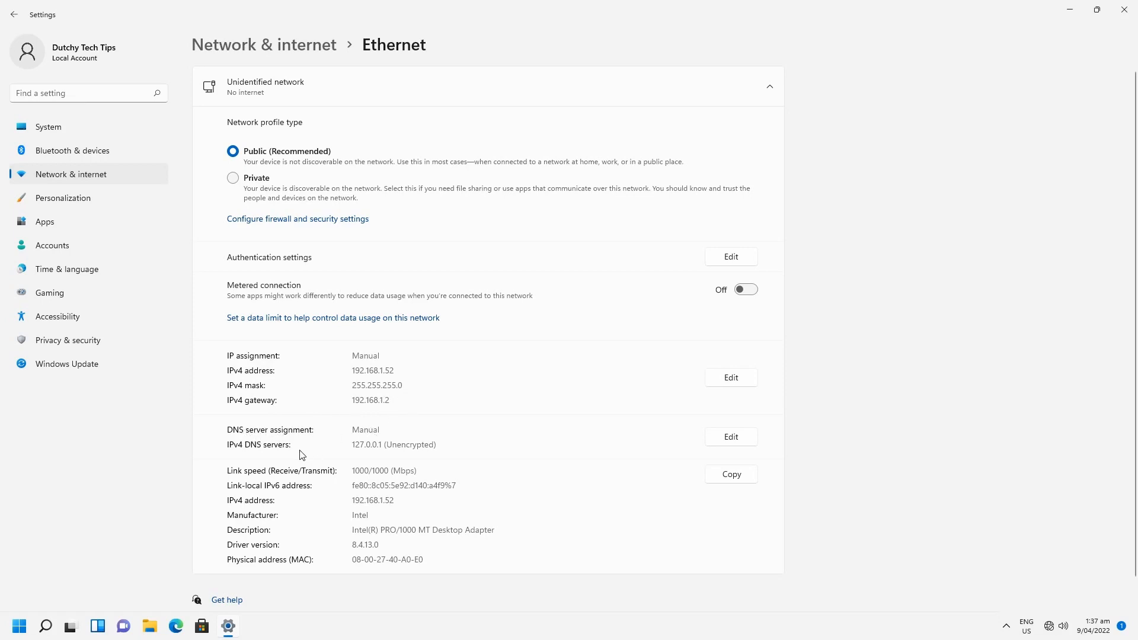
mouse_move(387, 445)
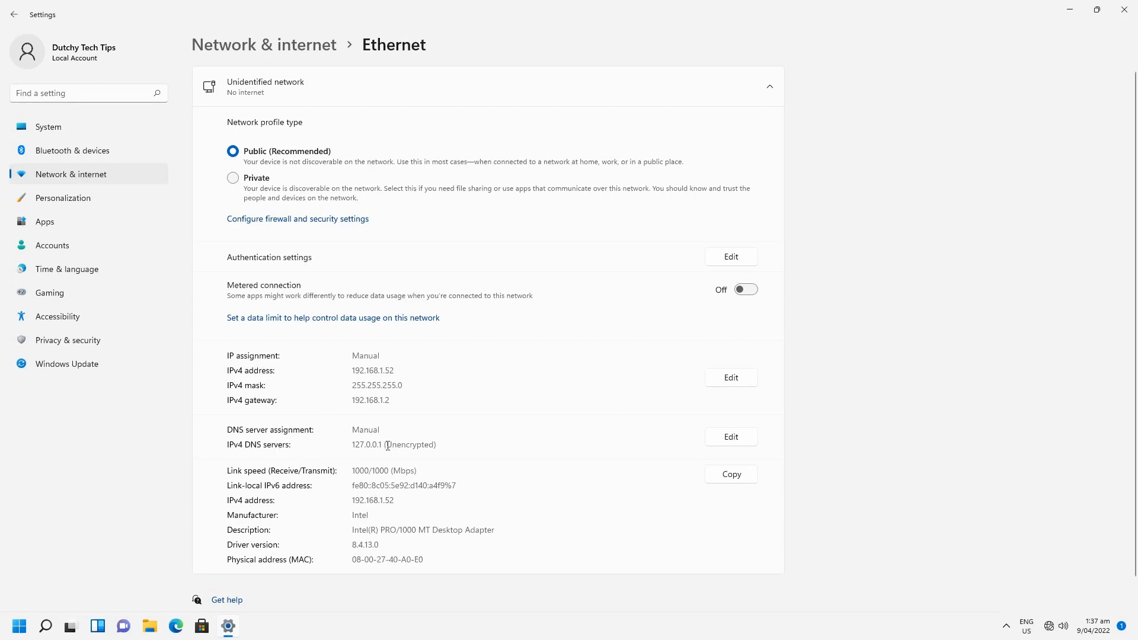